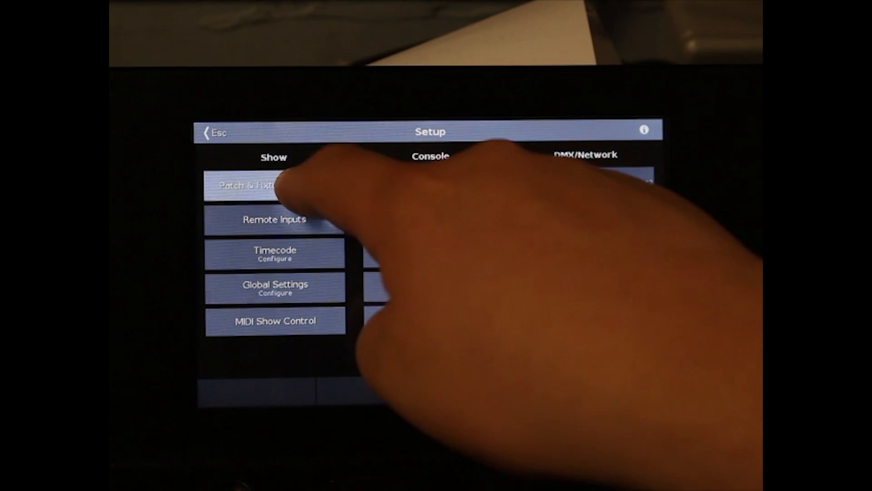
# From Setup, enter the Patch & Fixture Schedule and start Add New Fixtures.
pyautogui.click(253, 185)
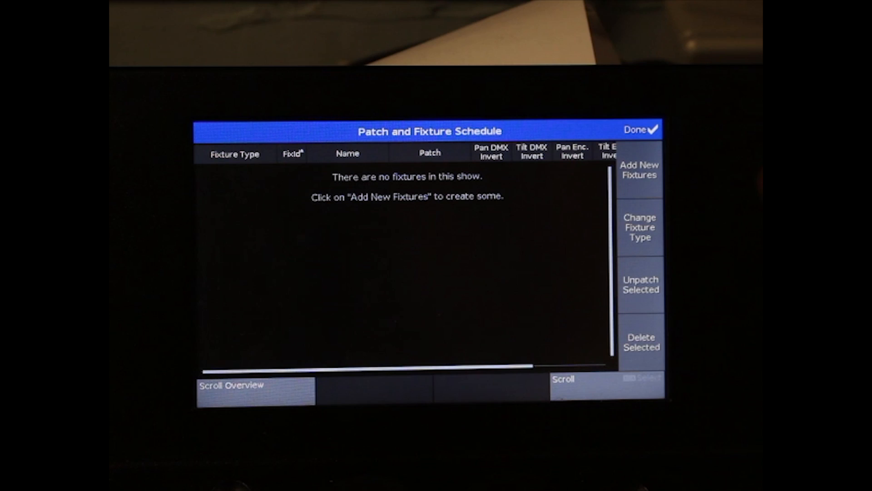
pyautogui.click(639, 169)
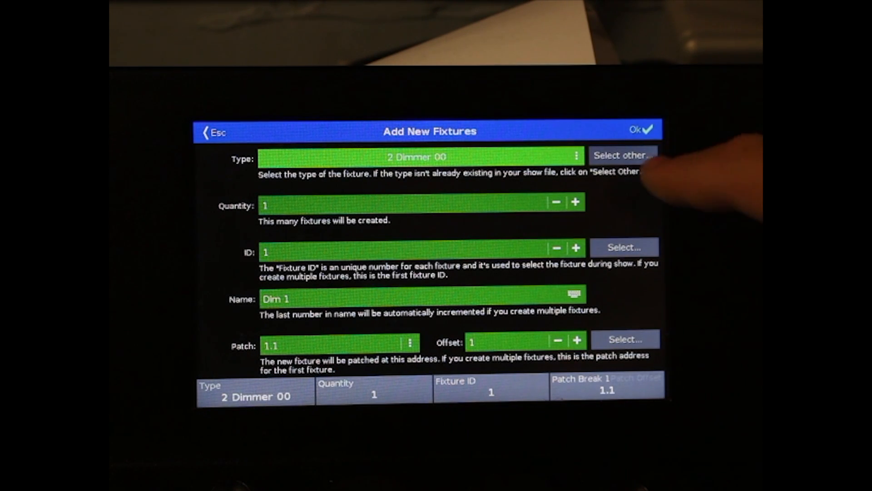
# Search the library for 'mac 250 wash' and choose Mac 250 Wash in Extended mode.
pyautogui.click(623, 156)
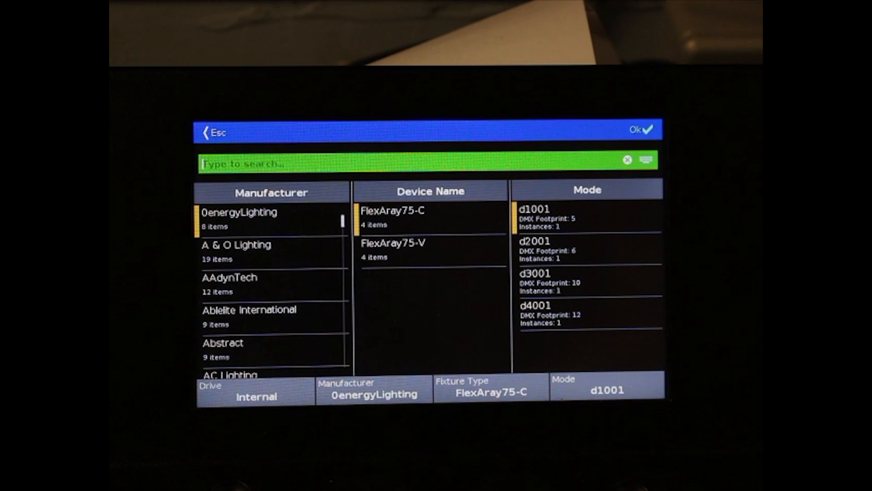
pyautogui.write('mac 250')
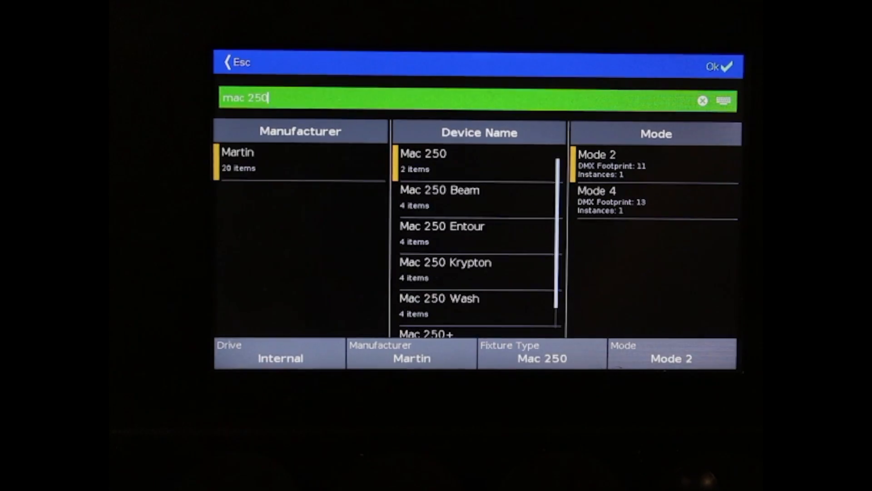
pyautogui.write('wash')
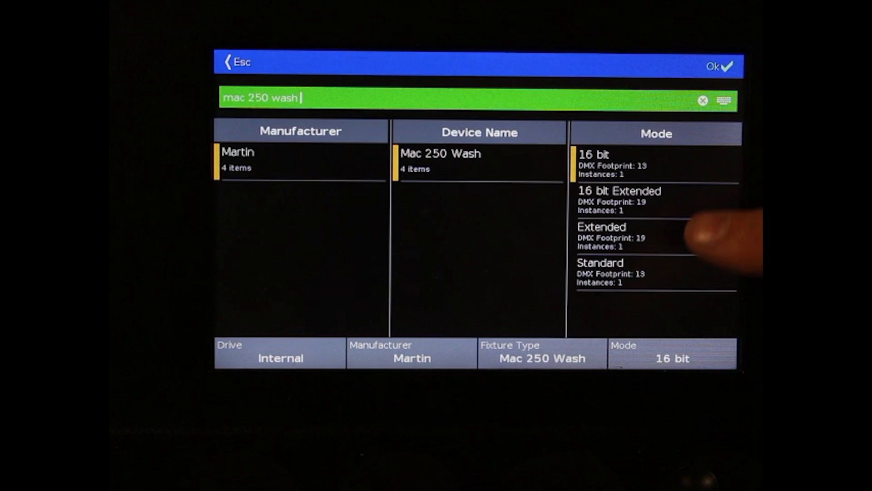
pyautogui.click(612, 236)
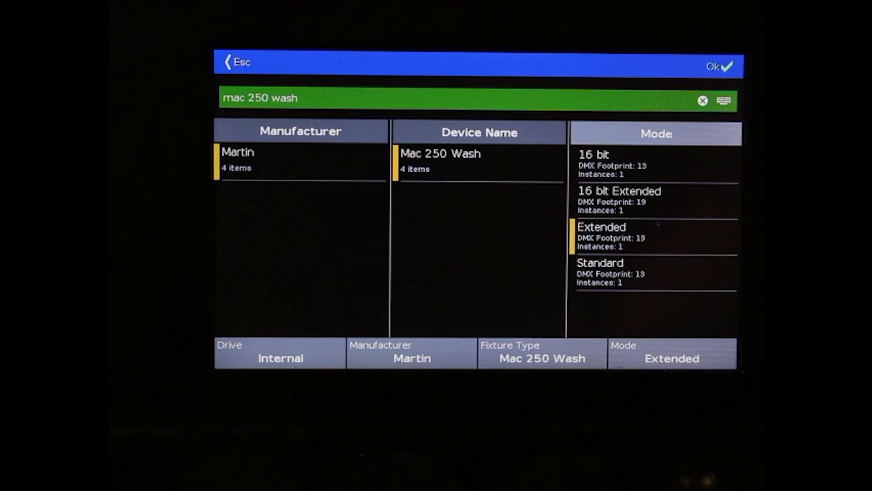
pyautogui.click(717, 65)
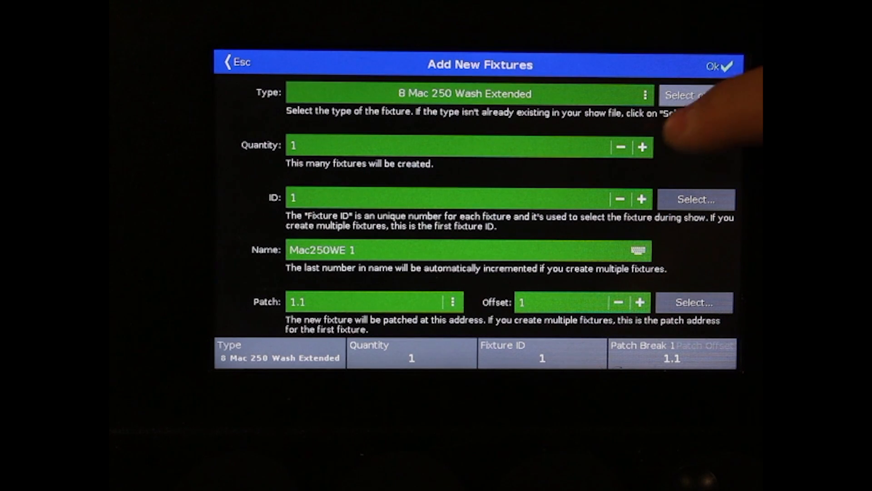
# Adjust the quantity and fixture ID to 1, enter the patch address and create Mac250WE 1.
pyautogui.click(644, 146)
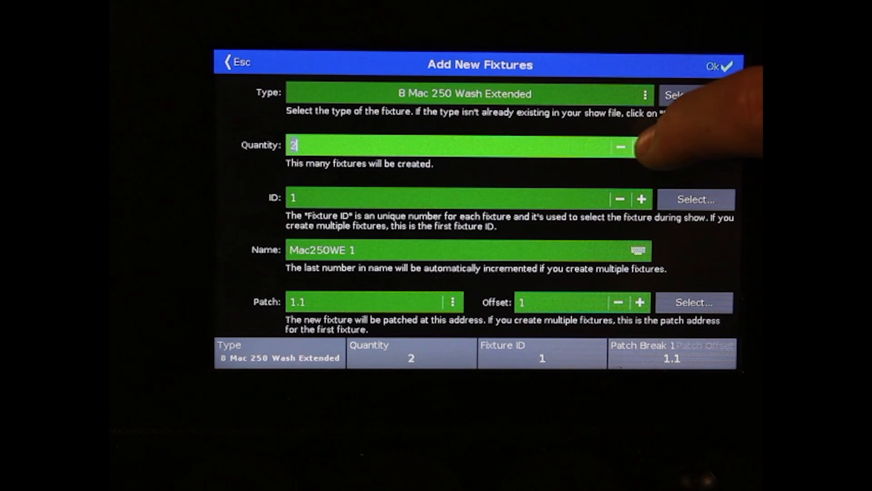
pyautogui.click(640, 146)
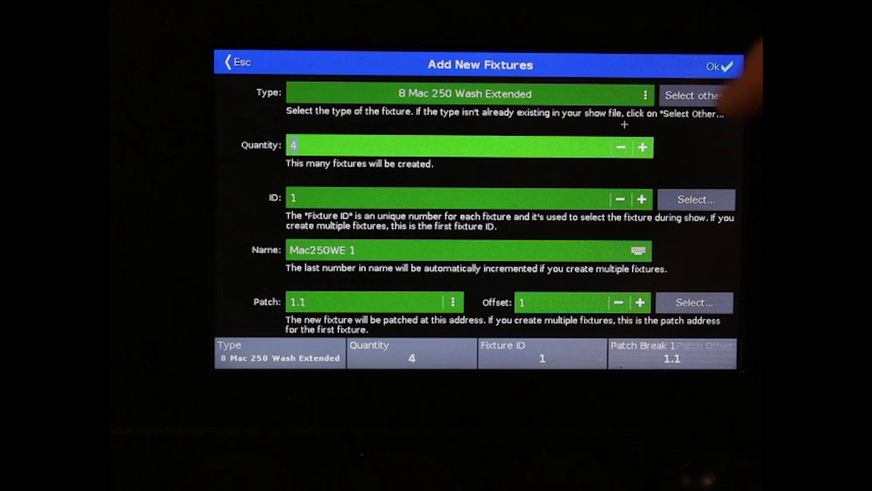
pyautogui.click(642, 198)
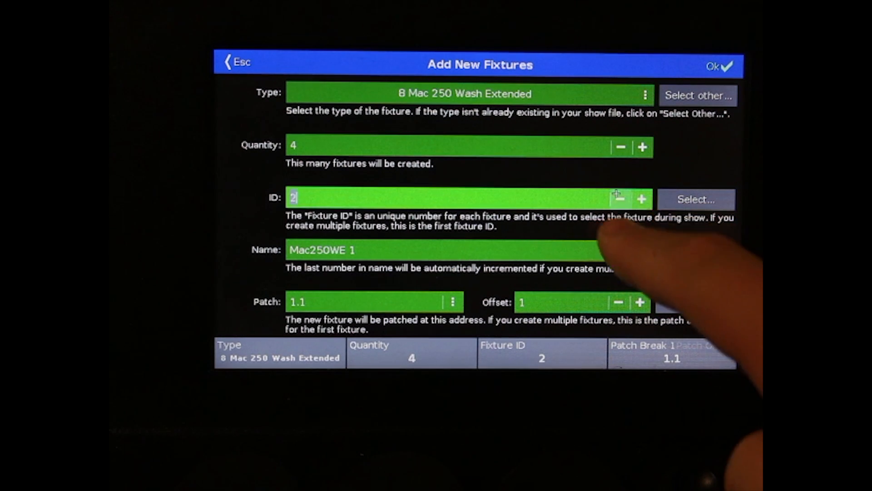
pyautogui.click(619, 199)
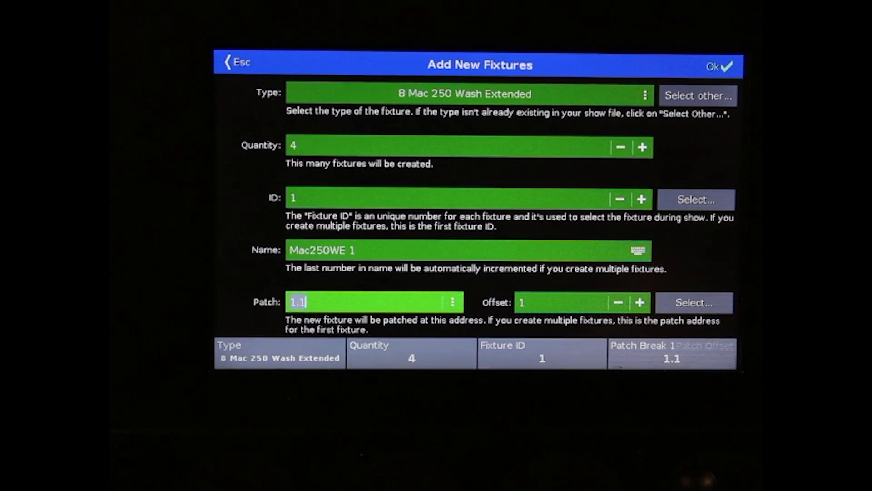
pyautogui.write('2')
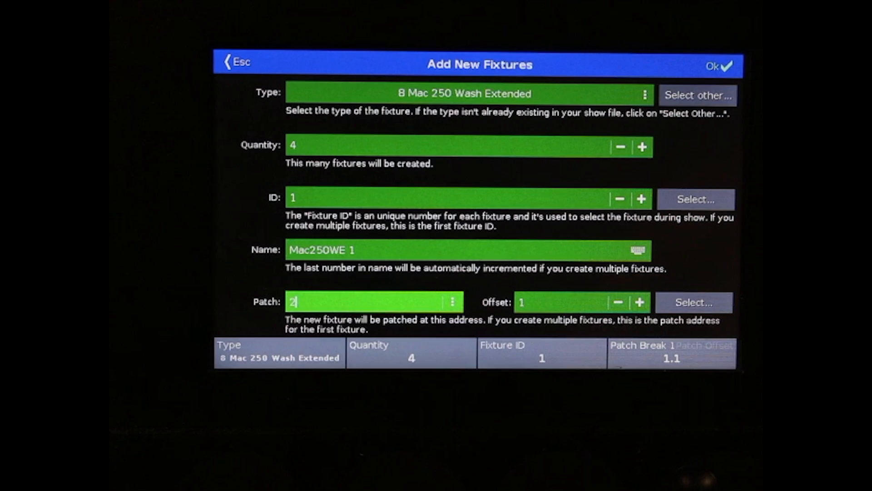
pyautogui.write('.2')
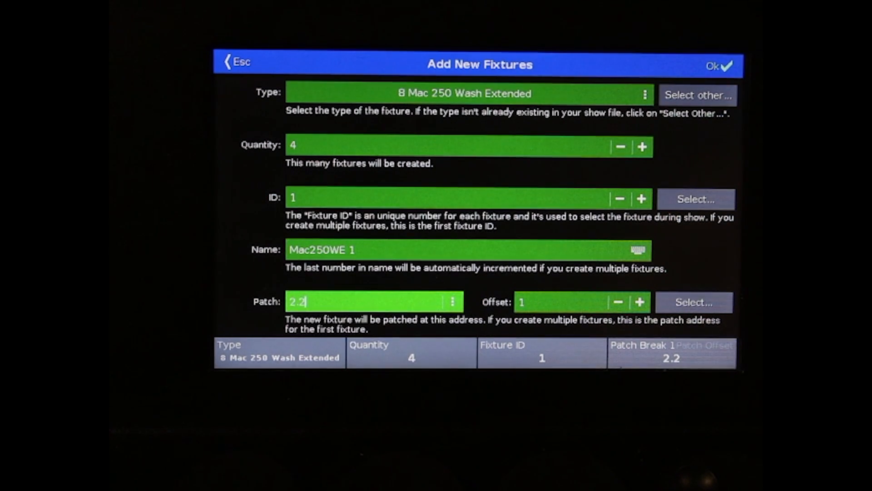
pyautogui.write('7')
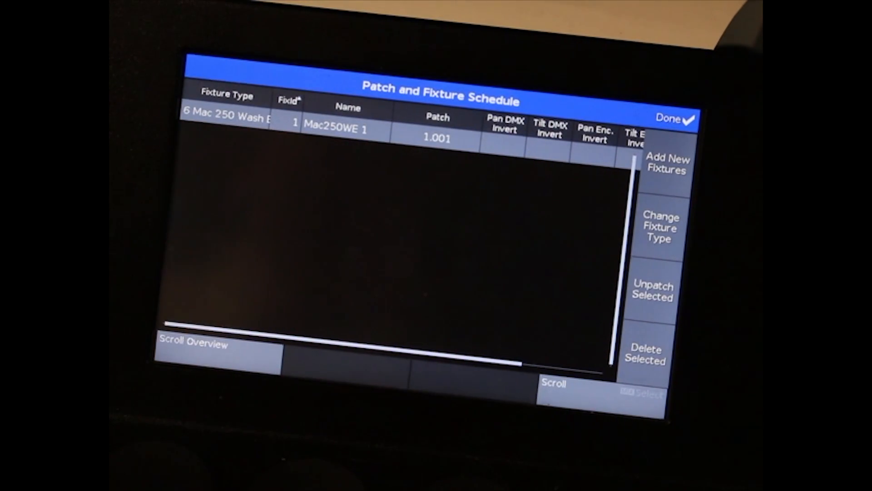
# Finish the patch schedule with Done and choose Apply All Changes.
pyautogui.click(436, 137)
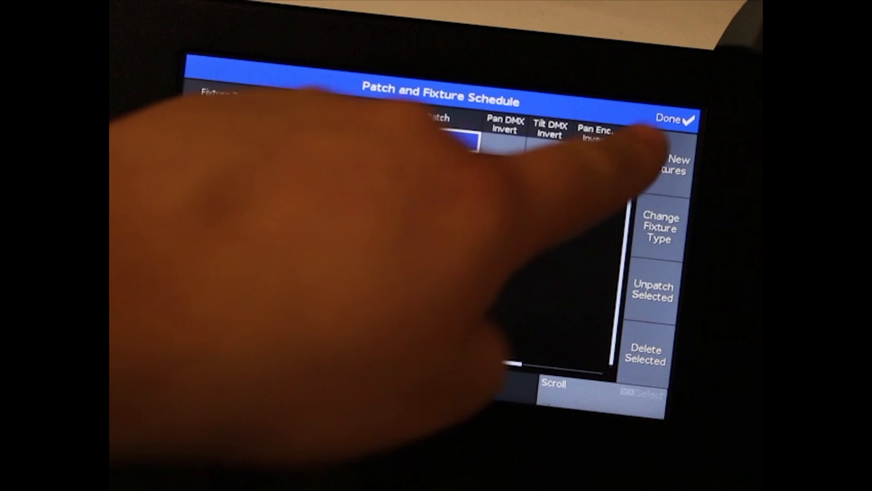
pyautogui.click(673, 118)
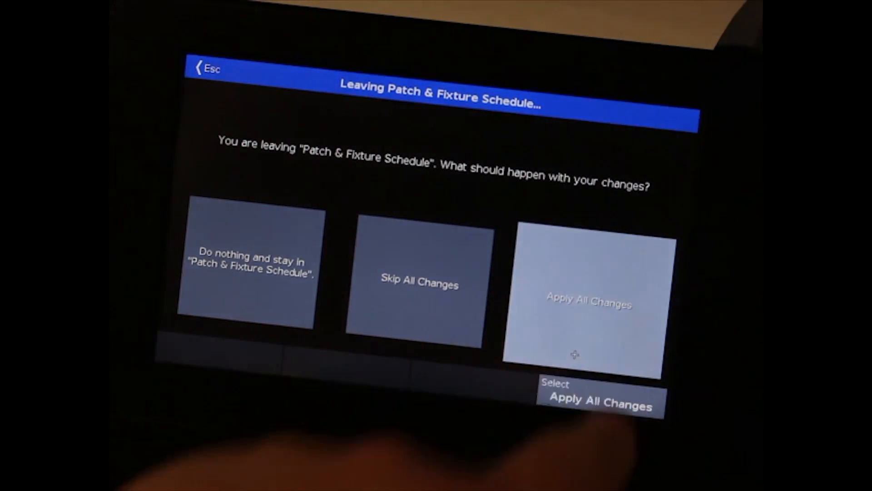
pyautogui.click(584, 303)
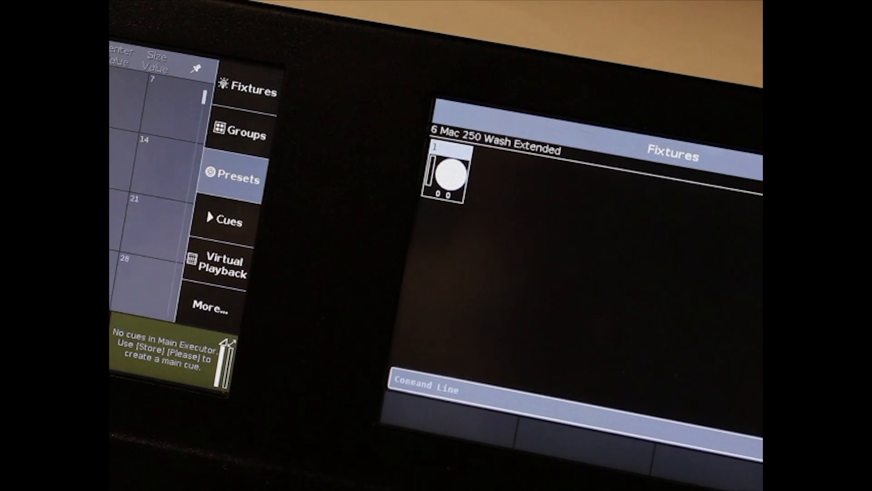
# Select fixture 1, aim it to pan -54 and tilt 41, then show its Color picker.
pyautogui.click(448, 178)
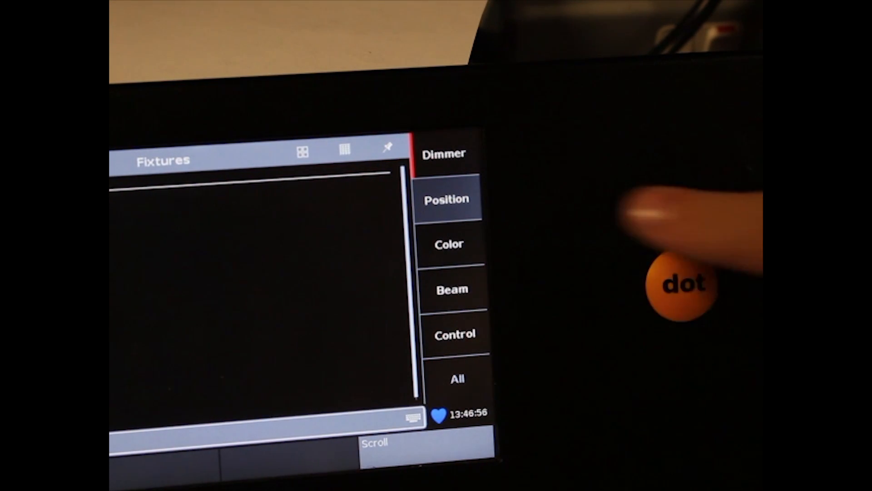
pyautogui.click(446, 199)
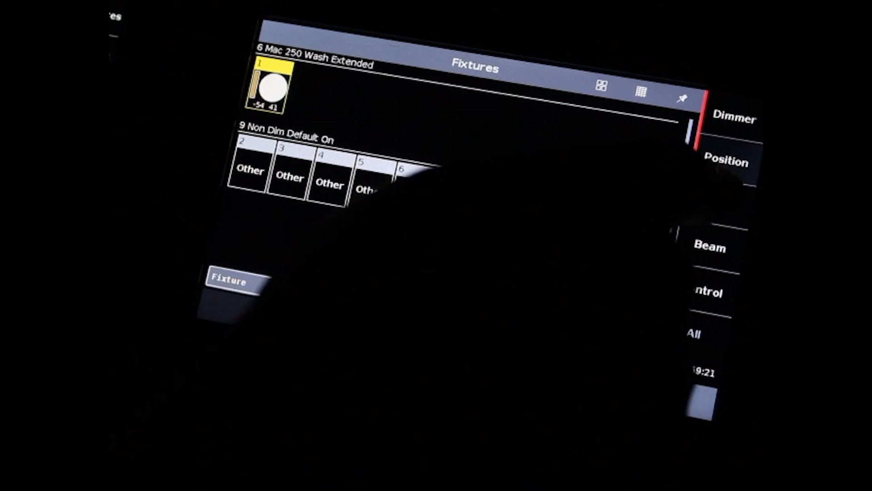
pyautogui.click(718, 203)
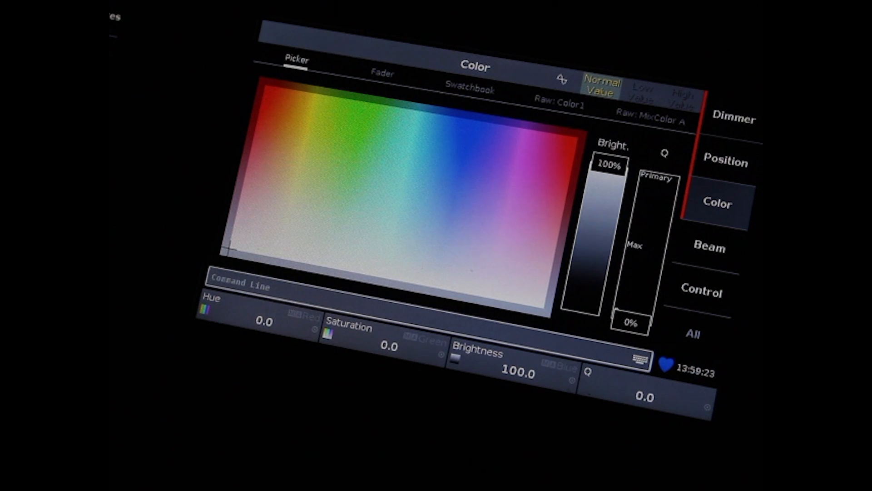
# Try blue, green and orange-yellow, ending on violet hue 281° at 57% saturation.
pyautogui.click(526, 144)
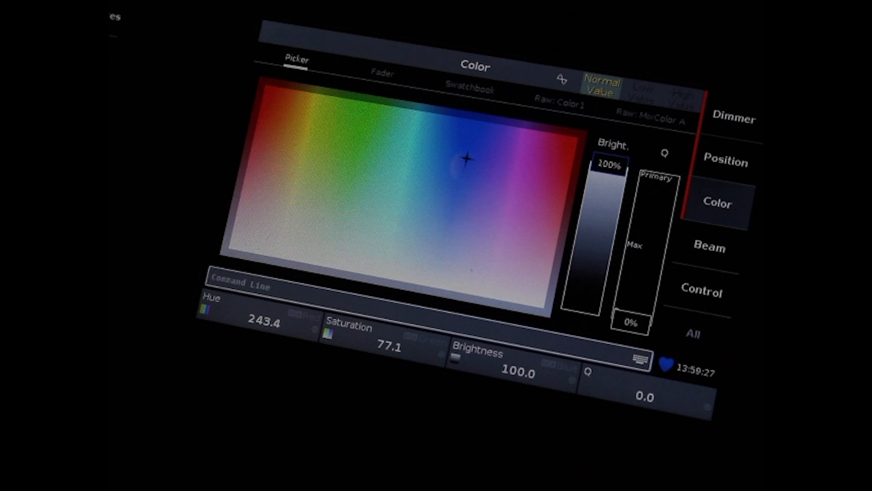
pyautogui.click(348, 155)
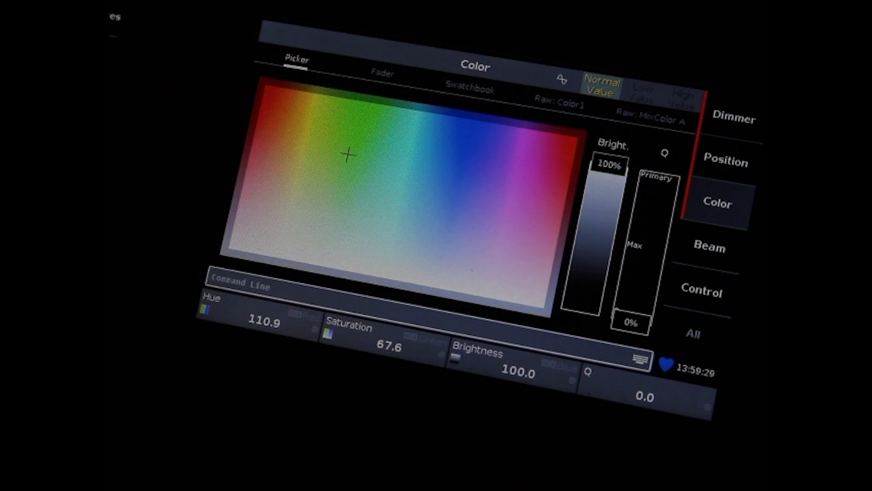
pyautogui.click(289, 132)
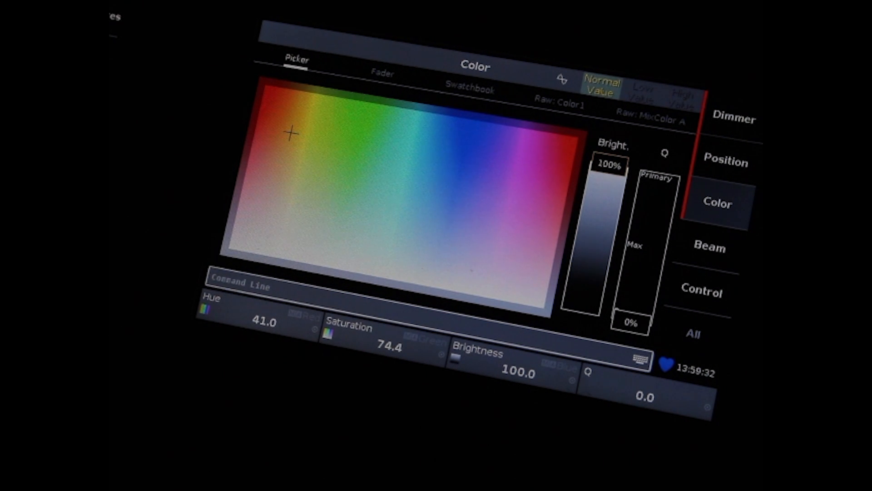
pyautogui.click(382, 73)
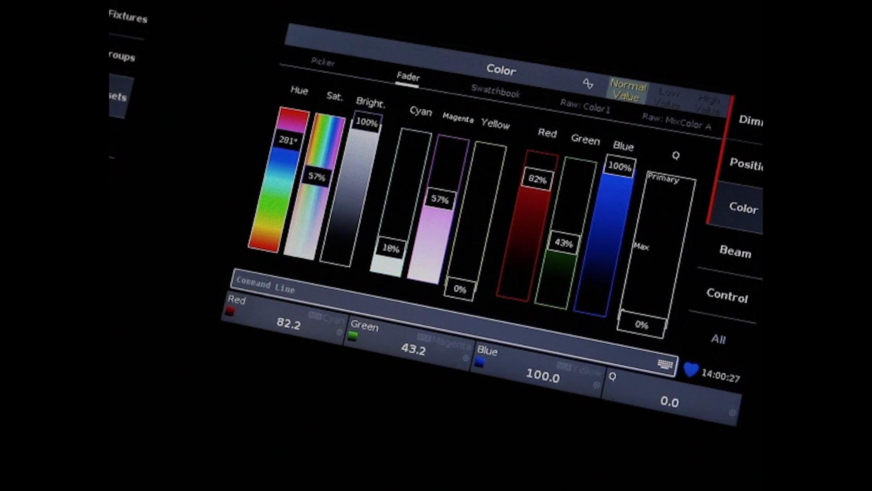
# Switch the Color view to Swatchbook and select the Lee gel library.
pyautogui.click(494, 90)
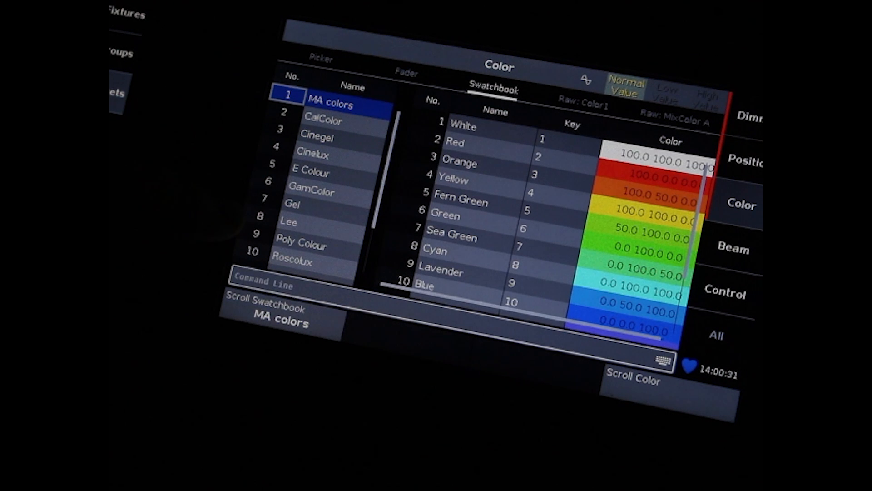
pyautogui.click(289, 221)
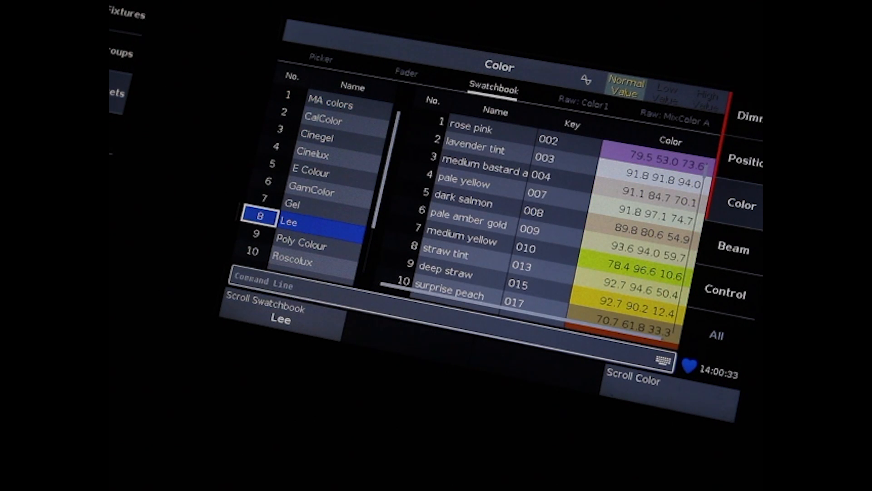